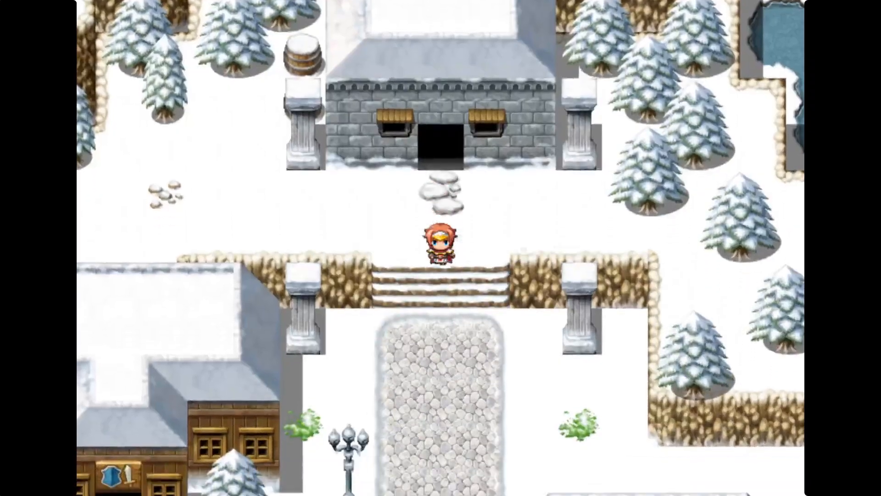
Walk the heroine down and left during the playtest to reach the blank grass map.
{"action": "key", "text": "Down"}
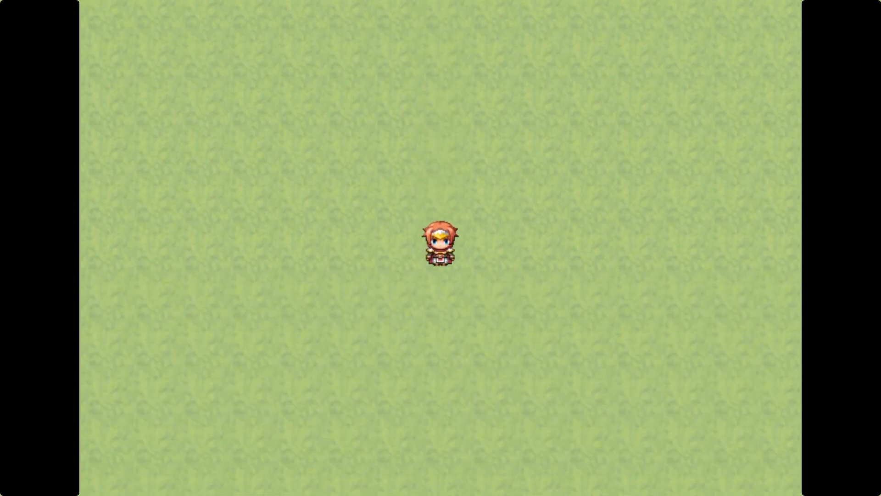
{"action": "key", "text": "Left"}
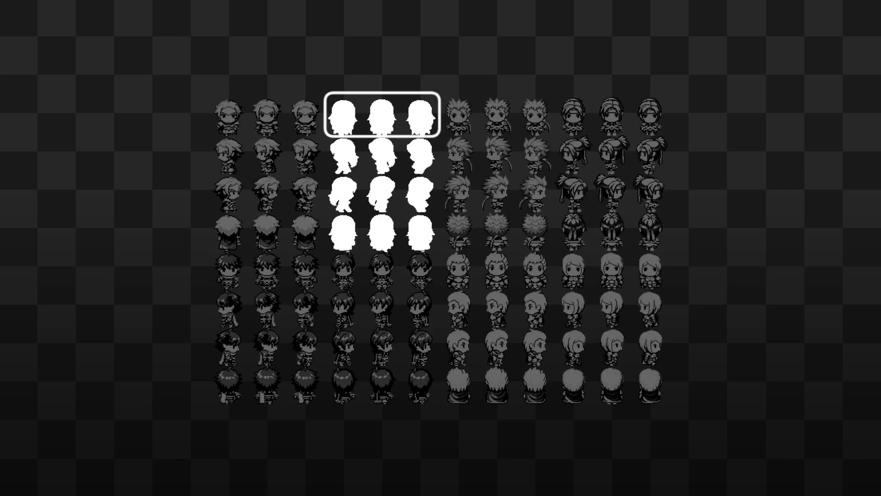
Open the SideMV Basic Sidescroller project, which holds two maps, in the editor.
{"action": "left_click", "coordinate": [382, 230]}
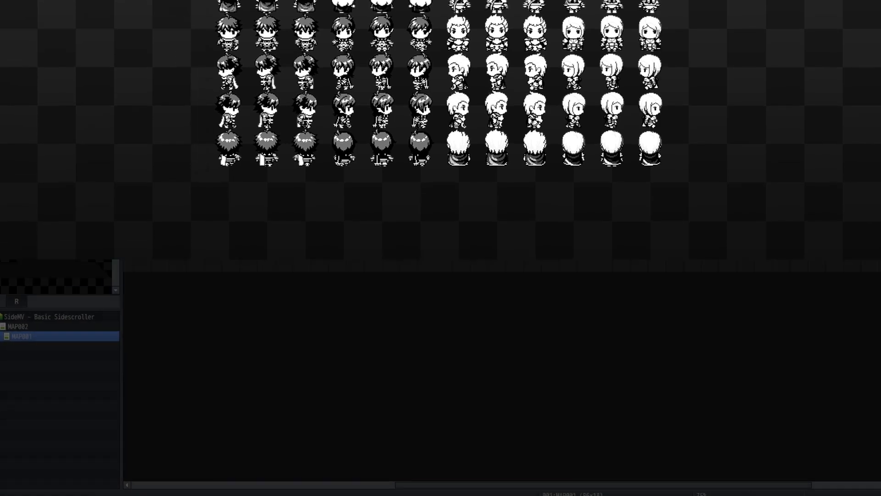
Select MAP001 in the map tree to show the dark grid with its green ground row.
{"action": "left_click", "coordinate": [23, 326]}
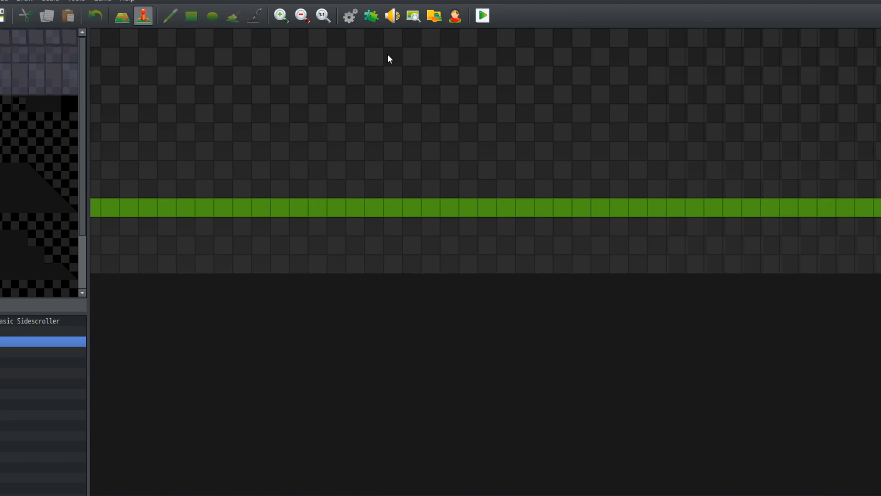
{"action": "left_click", "coordinate": [370, 15]}
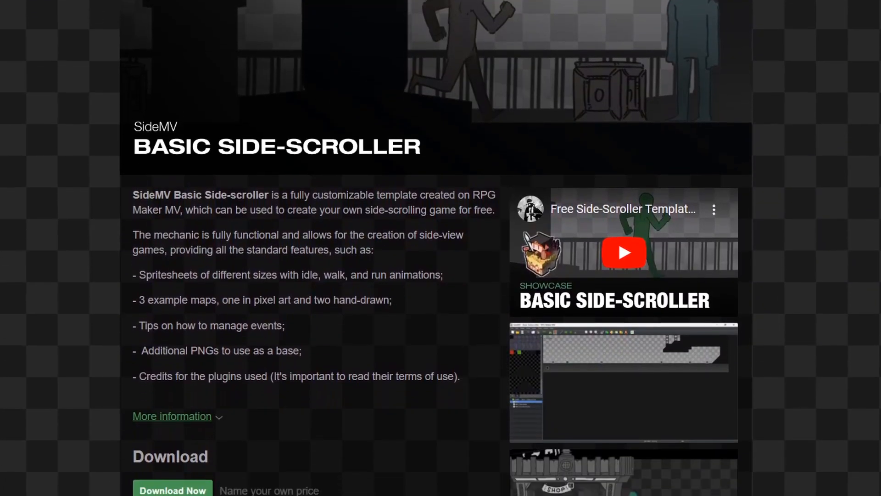
Scroll the CraftPix cyberpunk characters page down to the six-frame walk cycle preview.
{"action": "scroll", "scroll_direction": "down", "scroll_amount": 3}
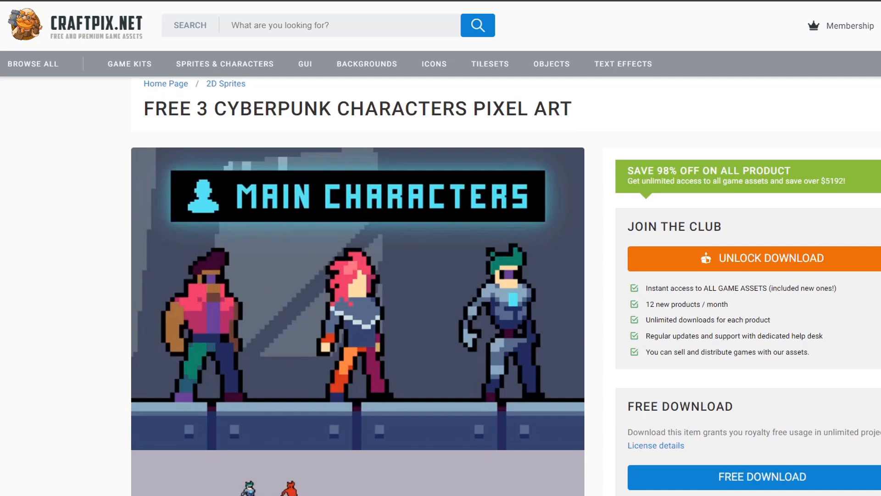
{"action": "scroll", "scroll_direction": "down", "scroll_amount": 3}
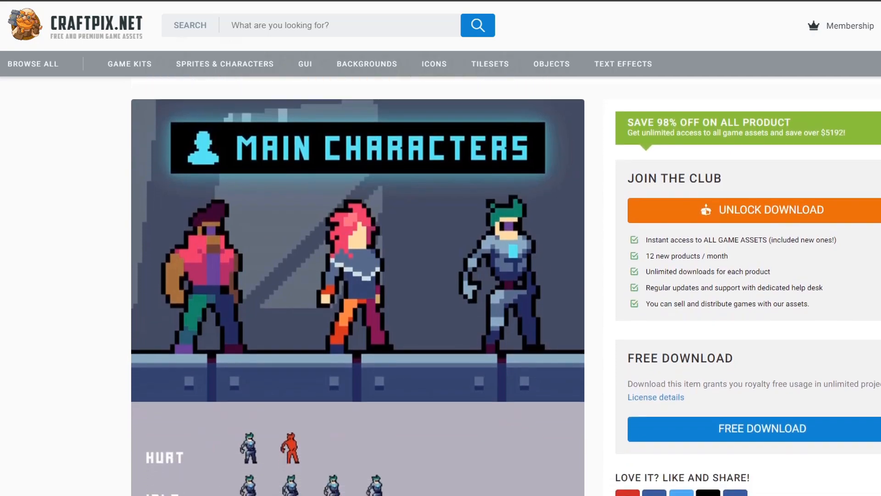
{"action": "scroll", "scroll_direction": "down", "scroll_amount": 3}
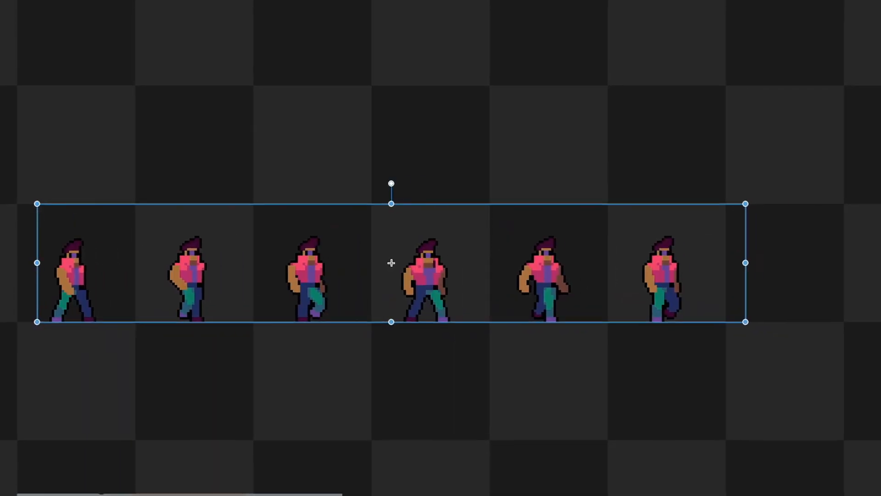
Scroll up to show the enlarged walk frame above the six-frame strip.
{"action": "scroll", "scroll_direction": "up", "scroll_amount": 3}
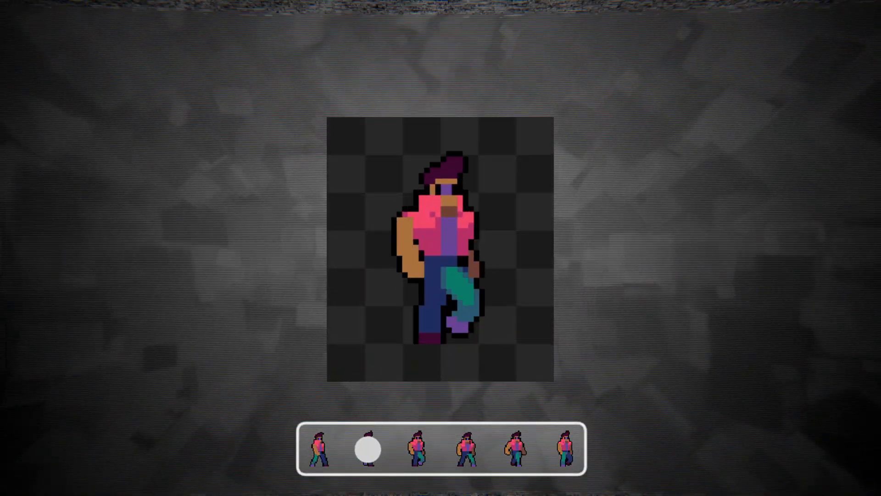
Preview the second walk frame, then the fourth and first run frames, enlarged.
{"action": "left_click", "coordinate": [566, 451]}
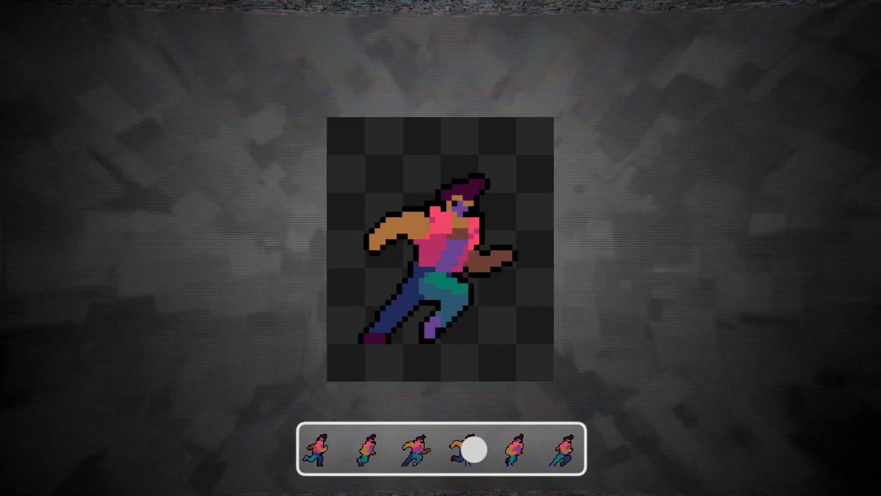
{"action": "left_click", "coordinate": [321, 450]}
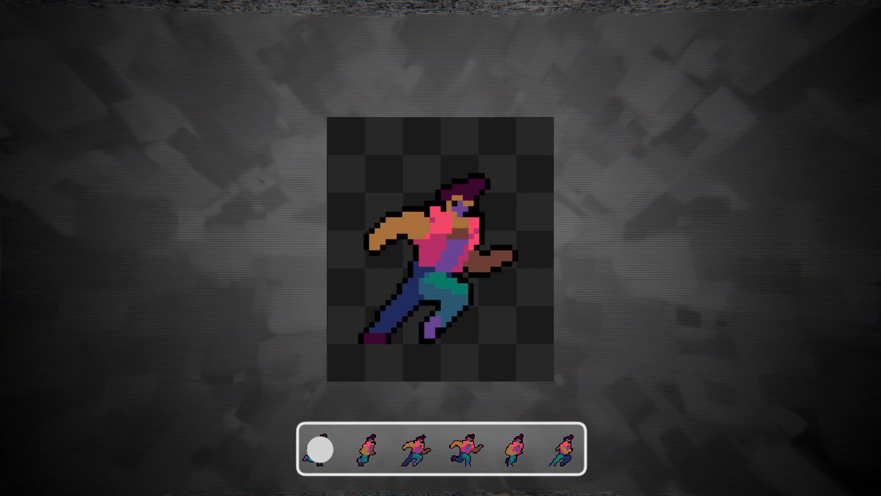
{"action": "left_click", "coordinate": [512, 454]}
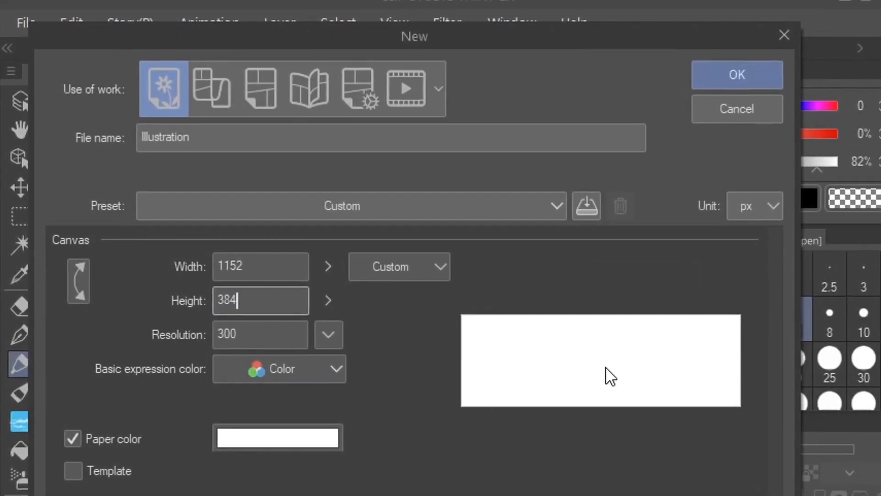
Confirm the new 1152 × 384 px canvas at resolution 300.
{"action": "left_click", "coordinate": [736, 75]}
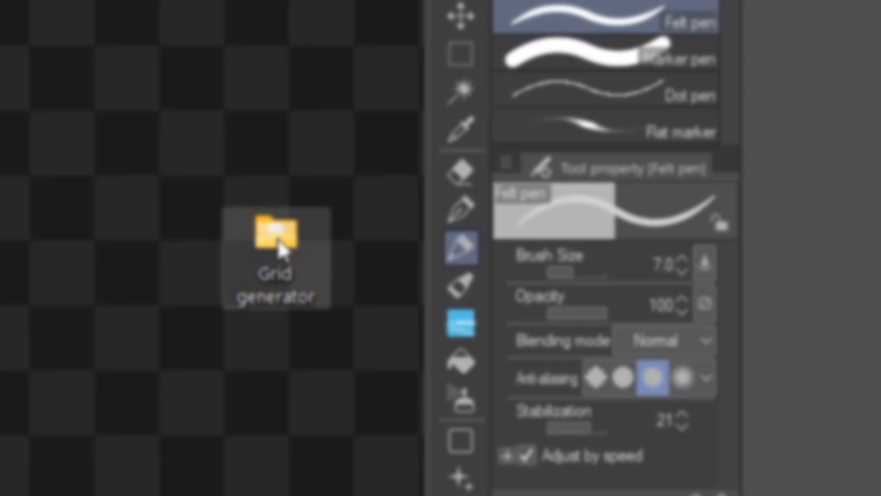
Open the Grid generator folder and scroll through the Grid Generator itch.io page.
{"action": "double_click", "coordinate": [275, 236]}
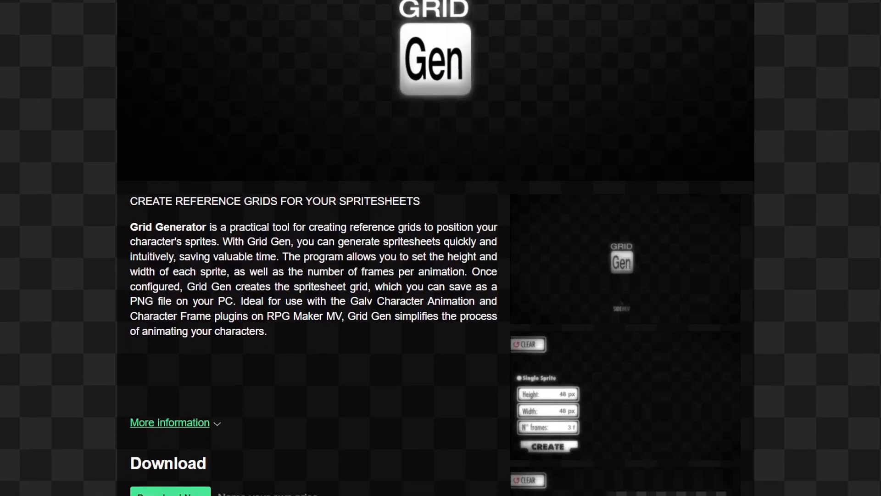
{"action": "scroll", "scroll_direction": "down", "scroll_amount": 3}
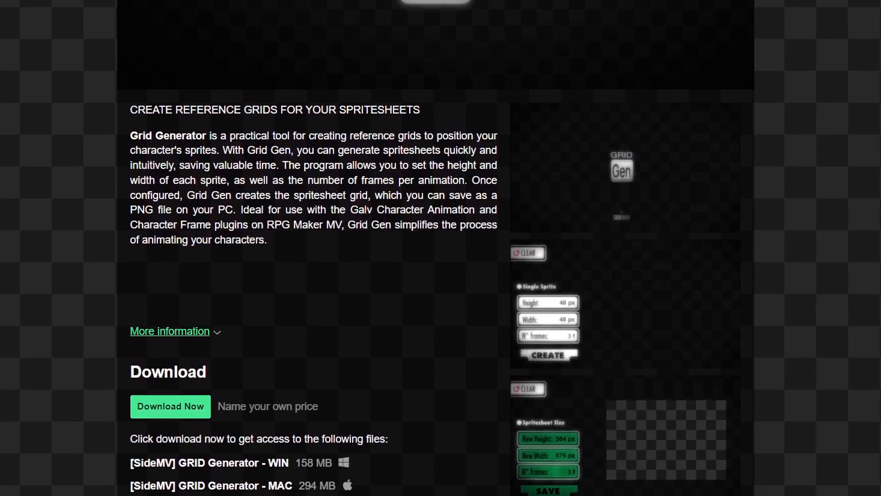
{"action": "scroll", "scroll_direction": "down", "scroll_amount": 3}
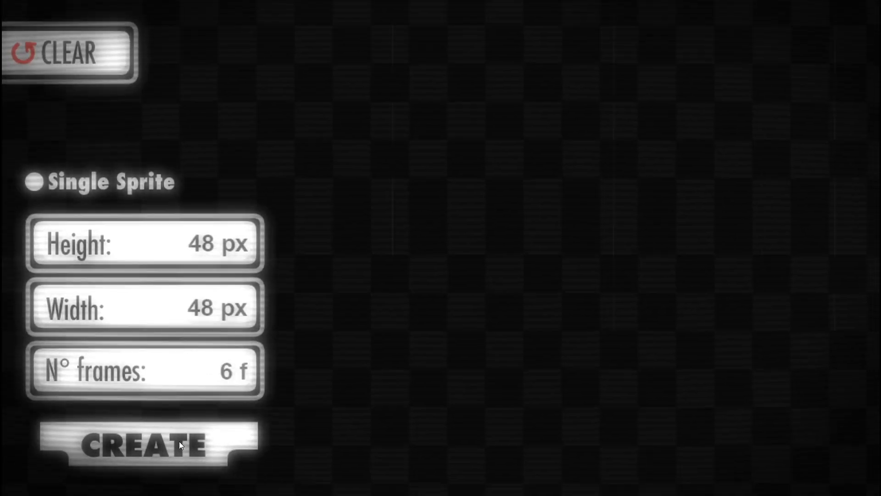
Generate the 1152 × 384 six-frame grid, save it as myGrid.png, and open it.
{"action": "left_click", "coordinate": [145, 444]}
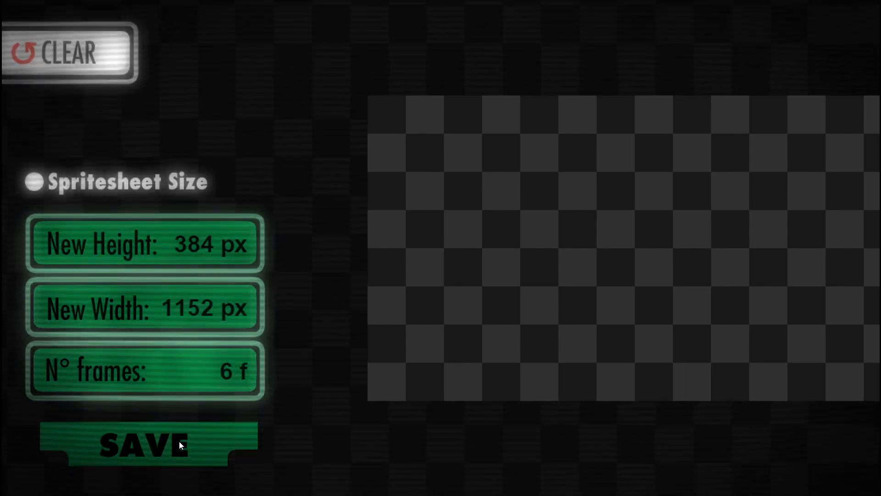
{"action": "left_click", "coordinate": [143, 444]}
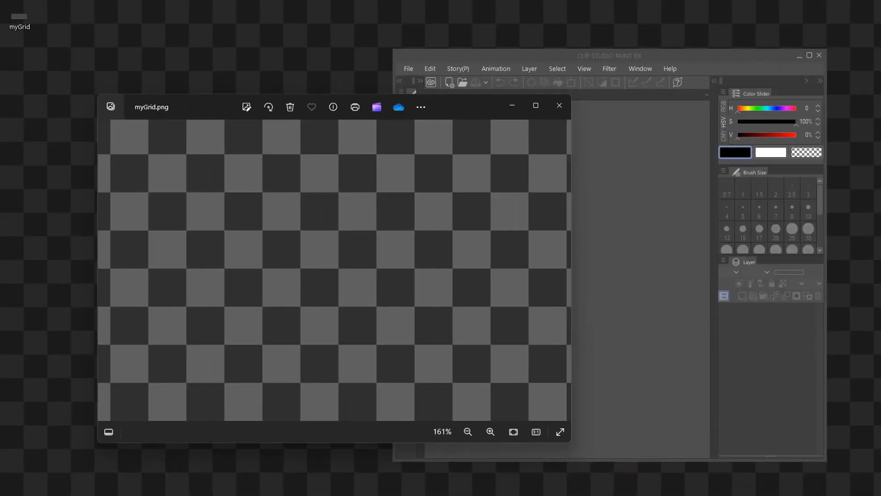
{"action": "left_click", "coordinate": [559, 105]}
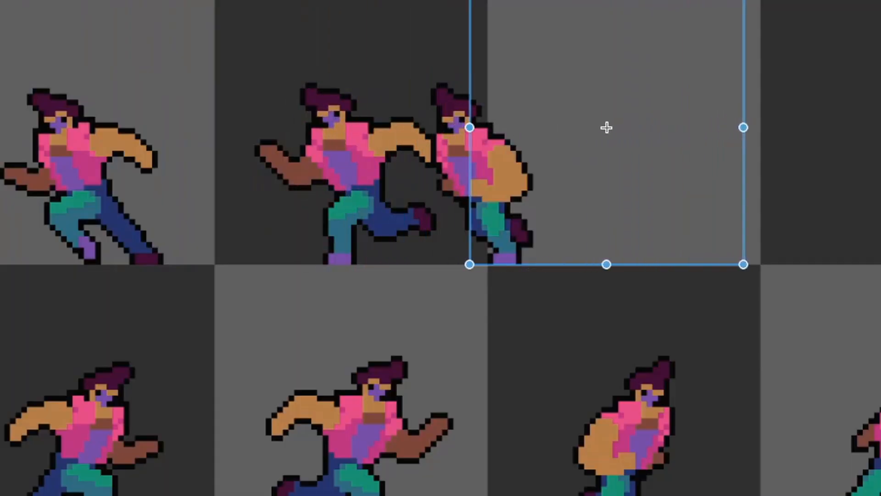
Confirm a run frame's position in its grid cell.
{"action": "left_click", "coordinate": [31, 20]}
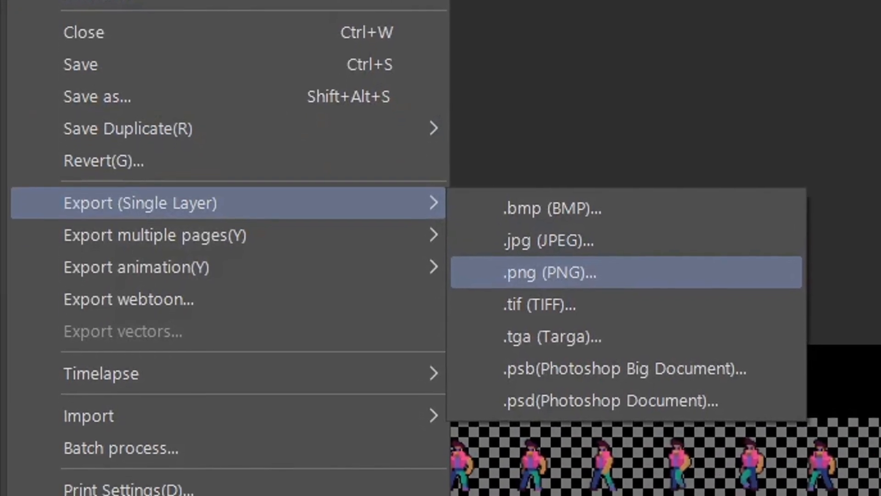
Export the sprite sheet as a PNG into the project's img/characters folder.
{"action": "left_click", "coordinate": [562, 272]}
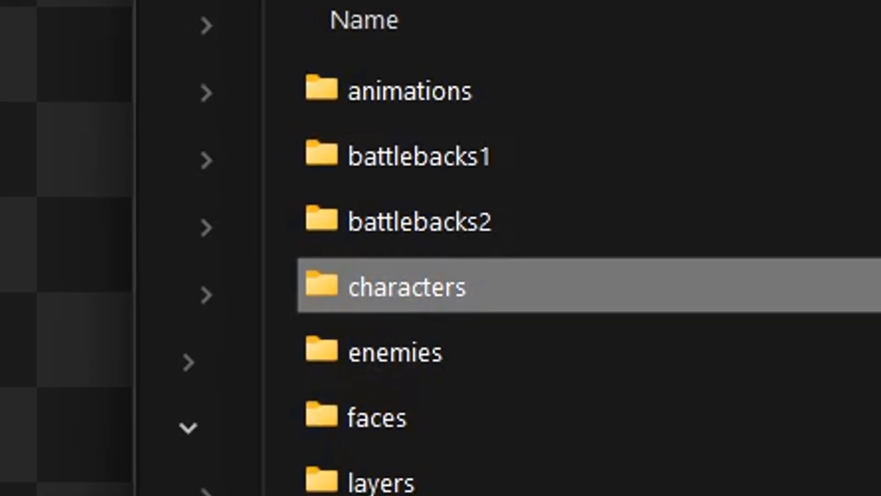
{"action": "double_click", "coordinate": [382, 286]}
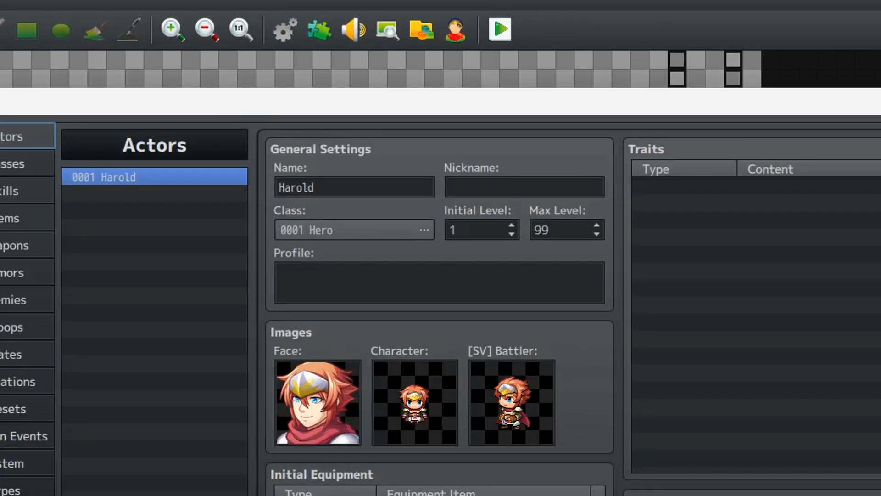
Set Harold's character image to the !chara%(6) sprite sheet.
{"action": "left_click", "coordinate": [414, 403]}
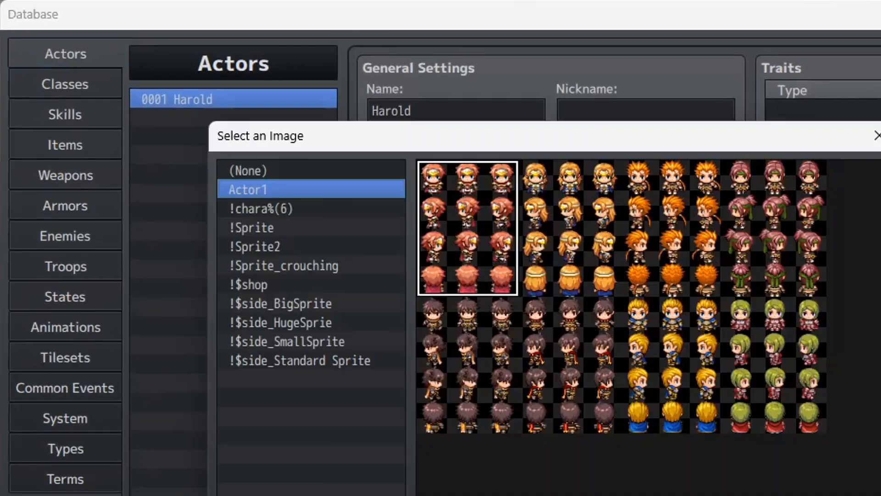
{"action": "left_click", "coordinate": [261, 209]}
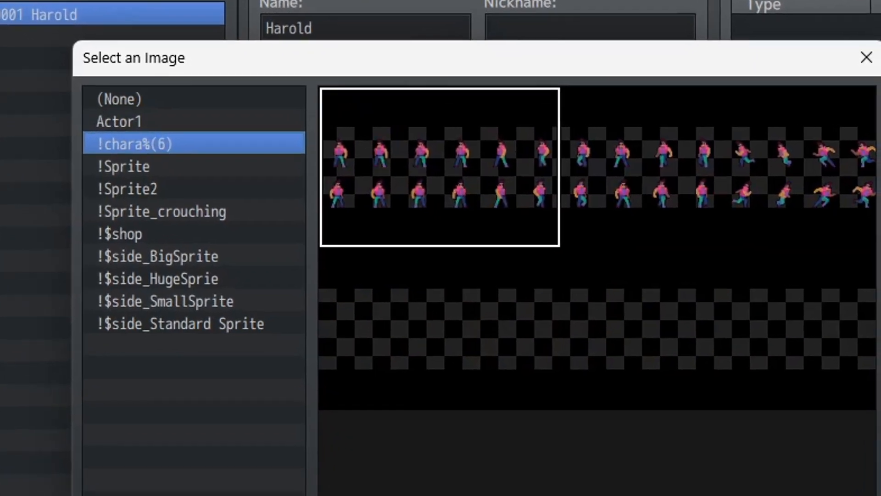